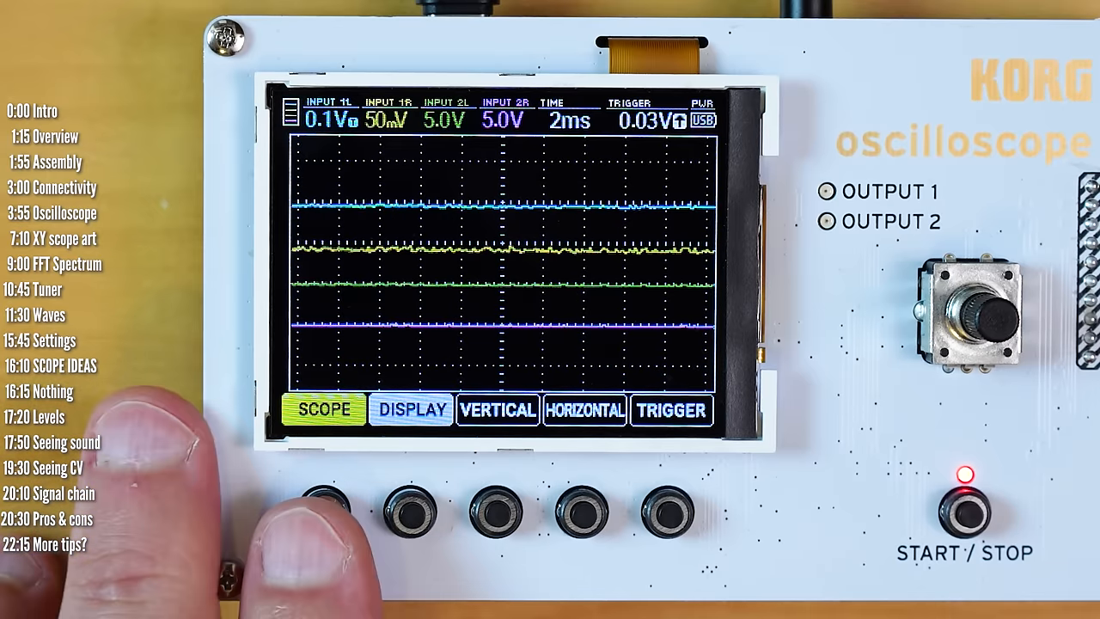
Step: Set a 50 ms timebase with AUTO trigger, stepping from INPUT 1L to INPUT 1R
{"action": "left_click", "coordinate": [497, 410]}
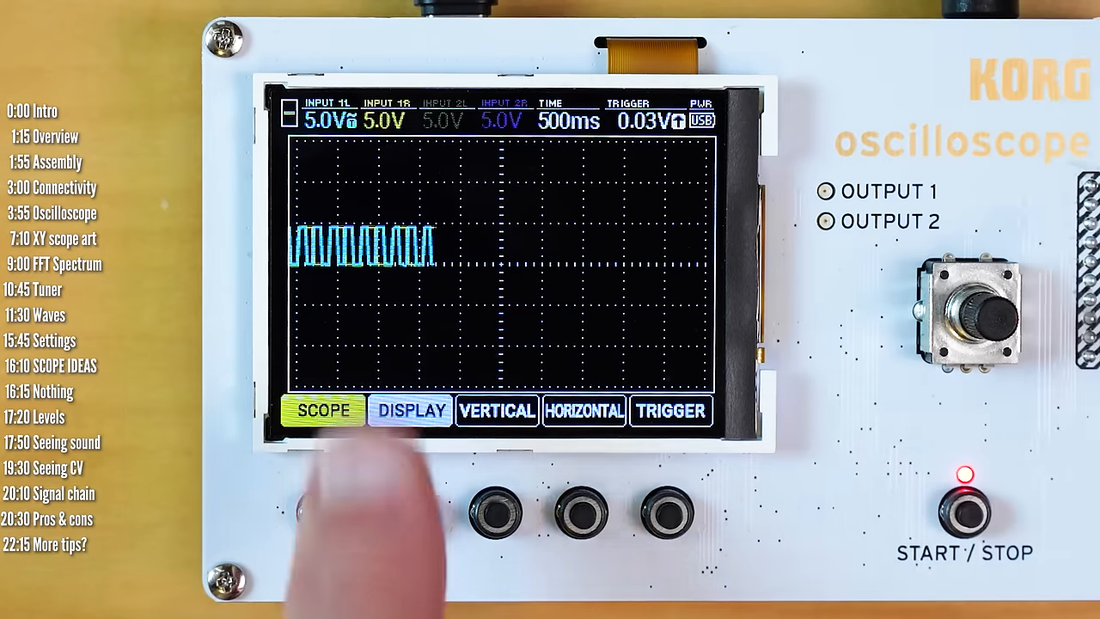
{"action": "left_click", "coordinate": [410, 410]}
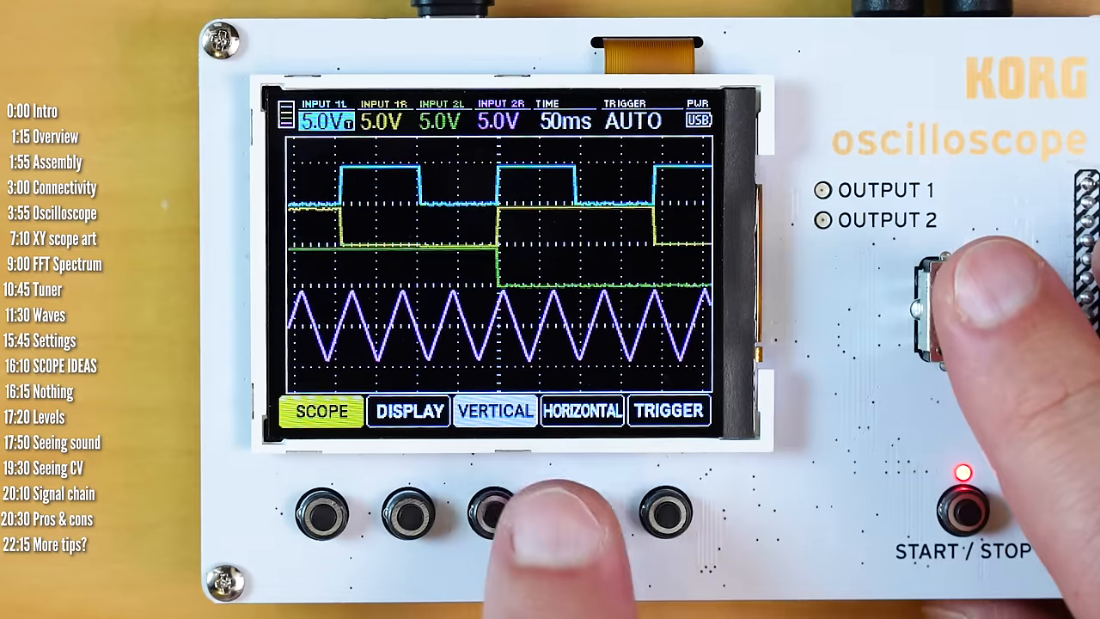
{"action": "left_click", "coordinate": [494, 410]}
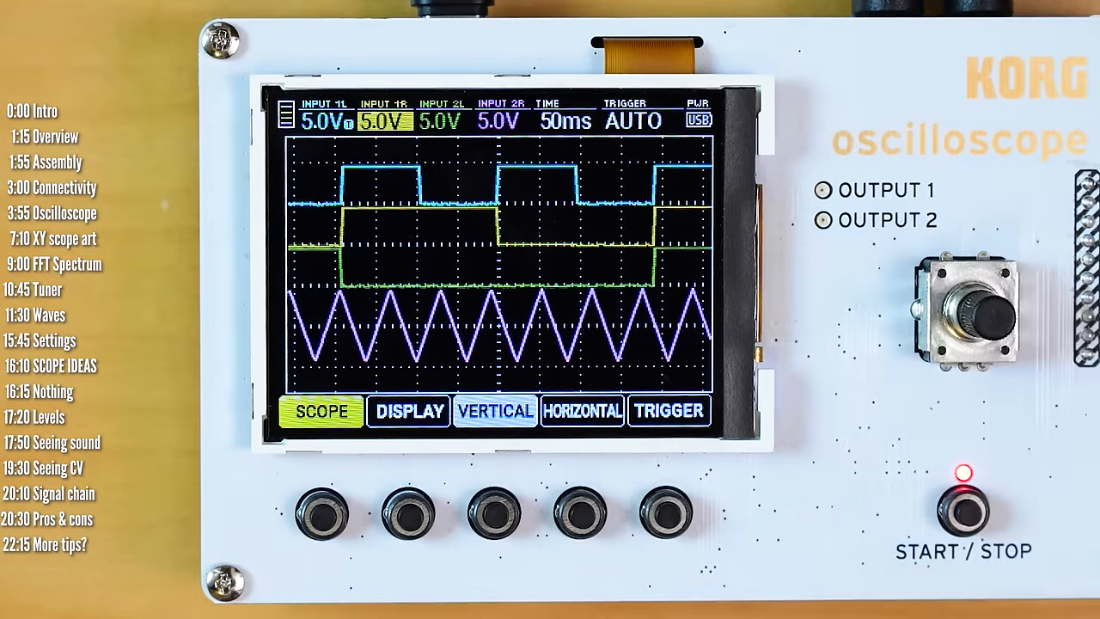
{"action": "left_click", "coordinate": [465, 347]}
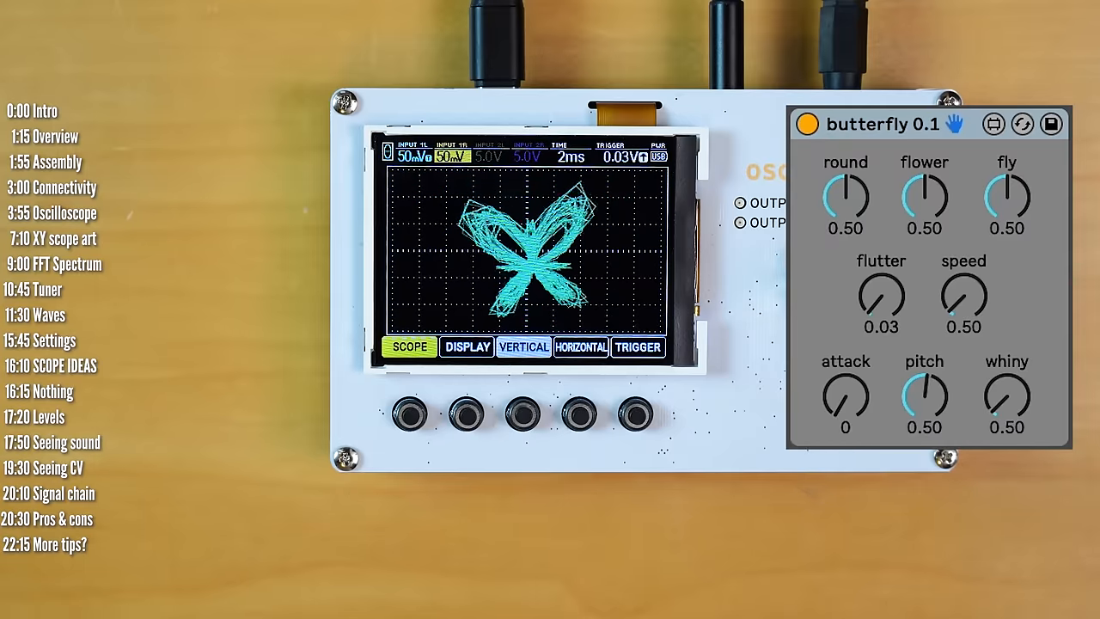
Step: Turn the encoder to show the butterfly patch's 1L/1R outputs in XY mode
{"action": "left_click_drag", "start_coordinate": [845, 197], "coordinate": [844, 172]}
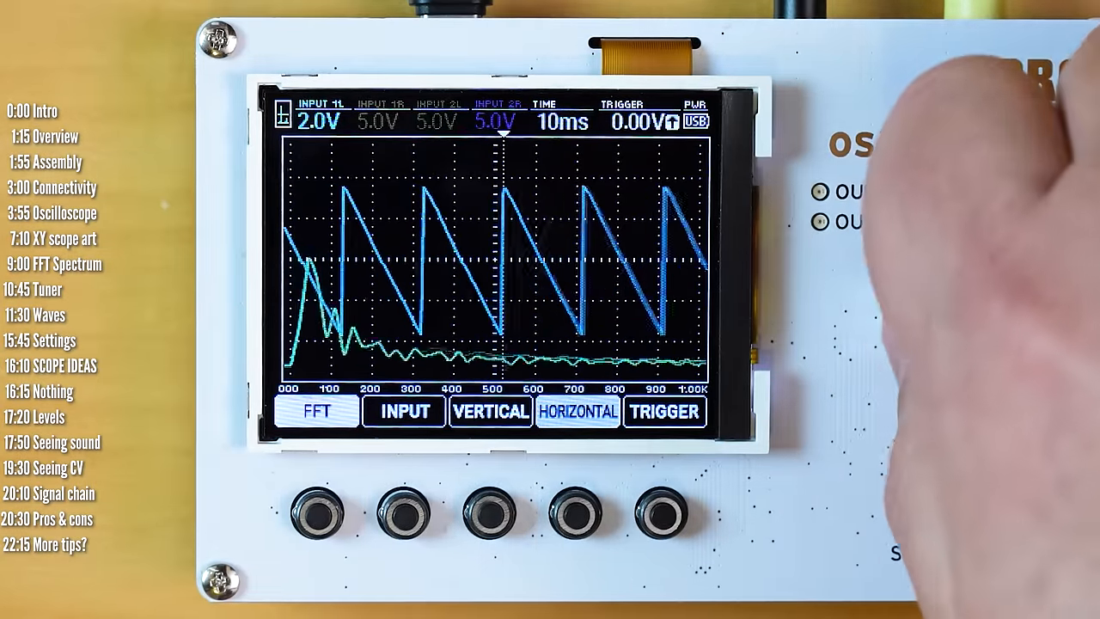
Step: Set the FFT horizontal range to 1k to overlay the sawtooth's spectrum
{"action": "left_click", "coordinate": [578, 411]}
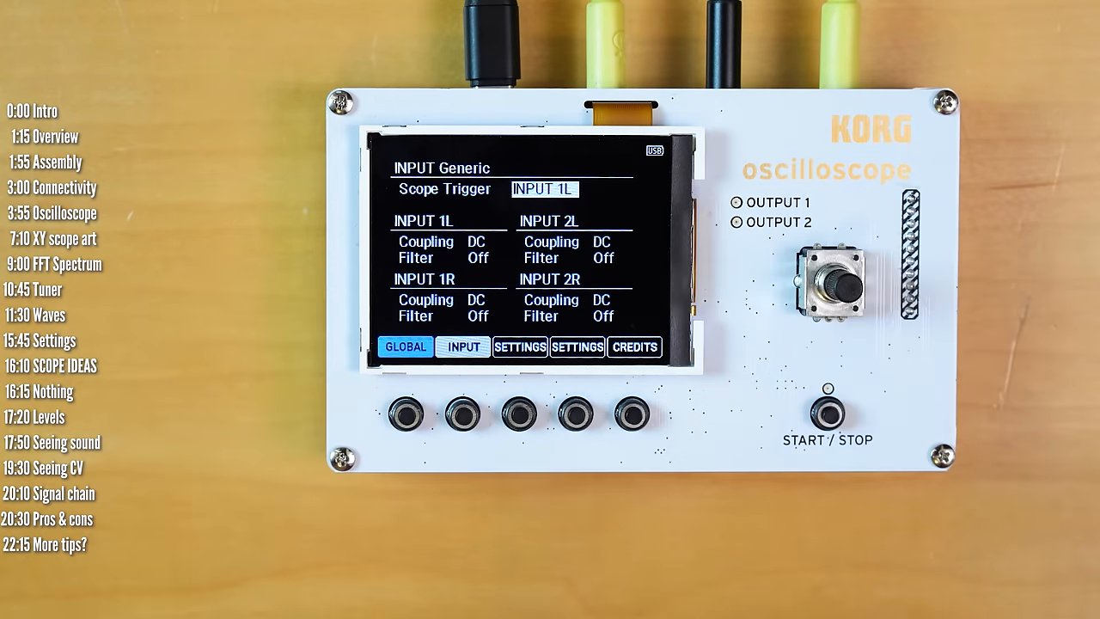
Step: Show the INPUT tab with scope trigger on 1L and DC coupling, filters off
{"action": "left_click", "coordinate": [520, 347]}
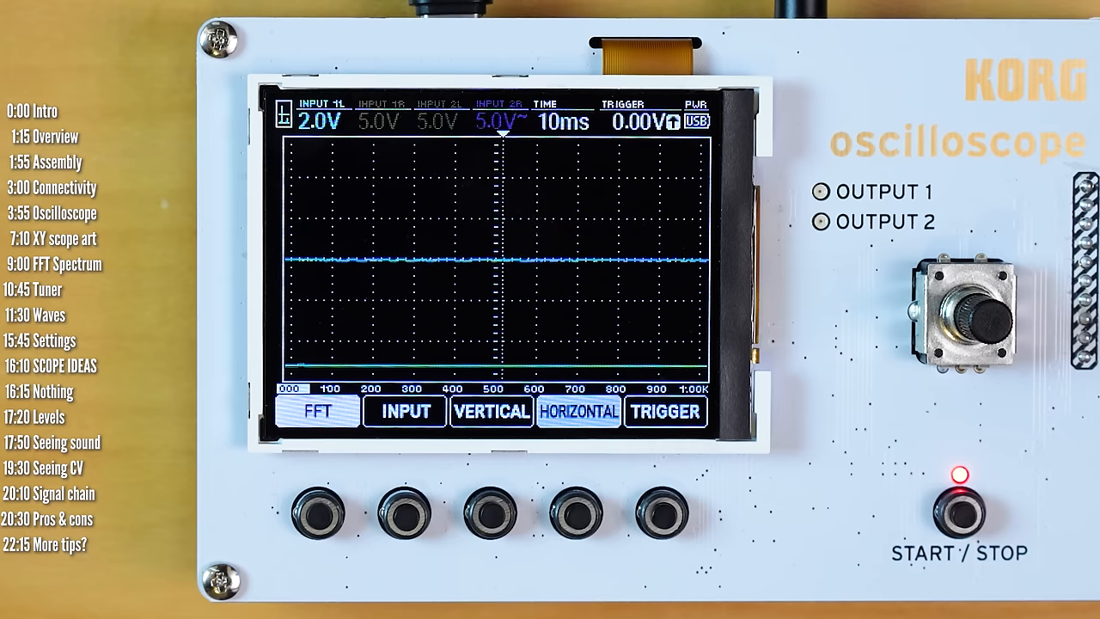
Step: Set input 1L's vertical scale to 2.0V, then select the HORIZONTAL time setting
{"action": "left_click", "coordinate": [492, 411]}
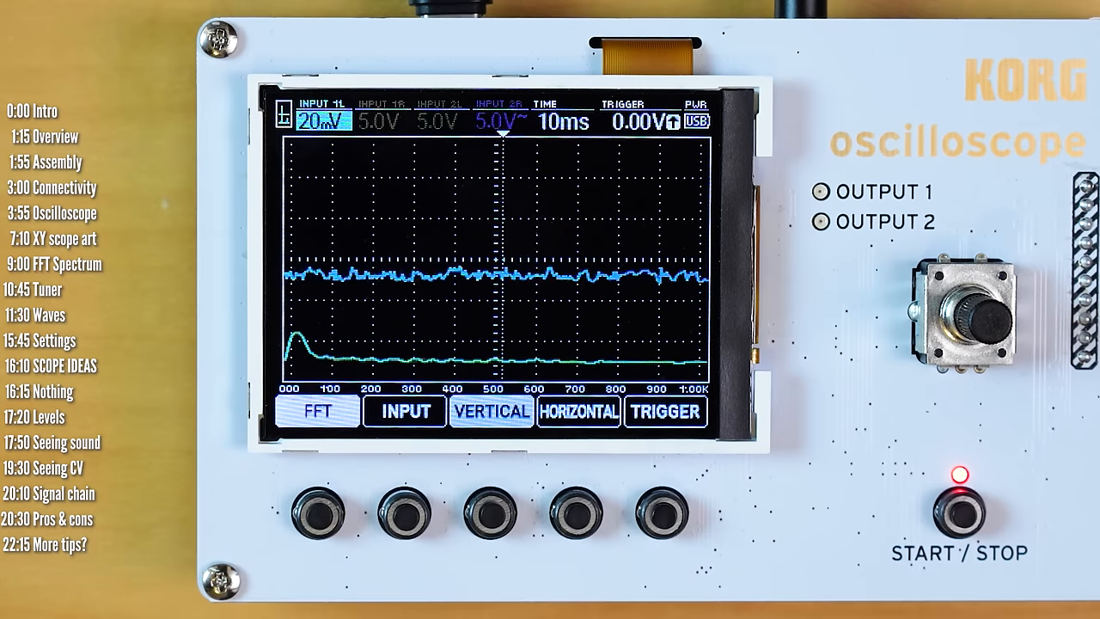
{"action": "left_click", "coordinate": [579, 411]}
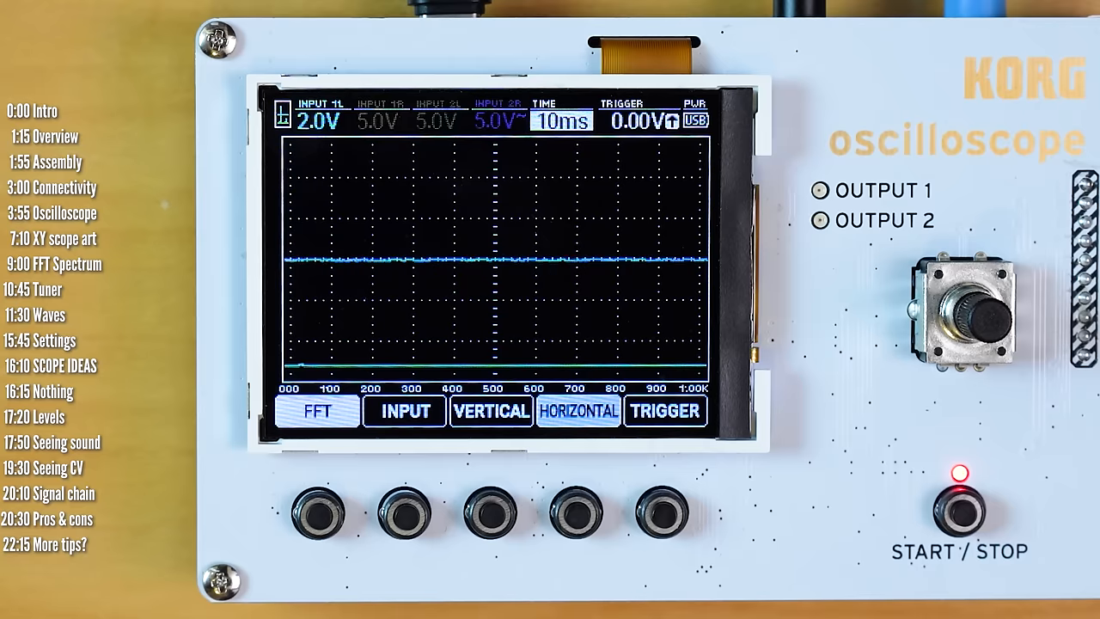